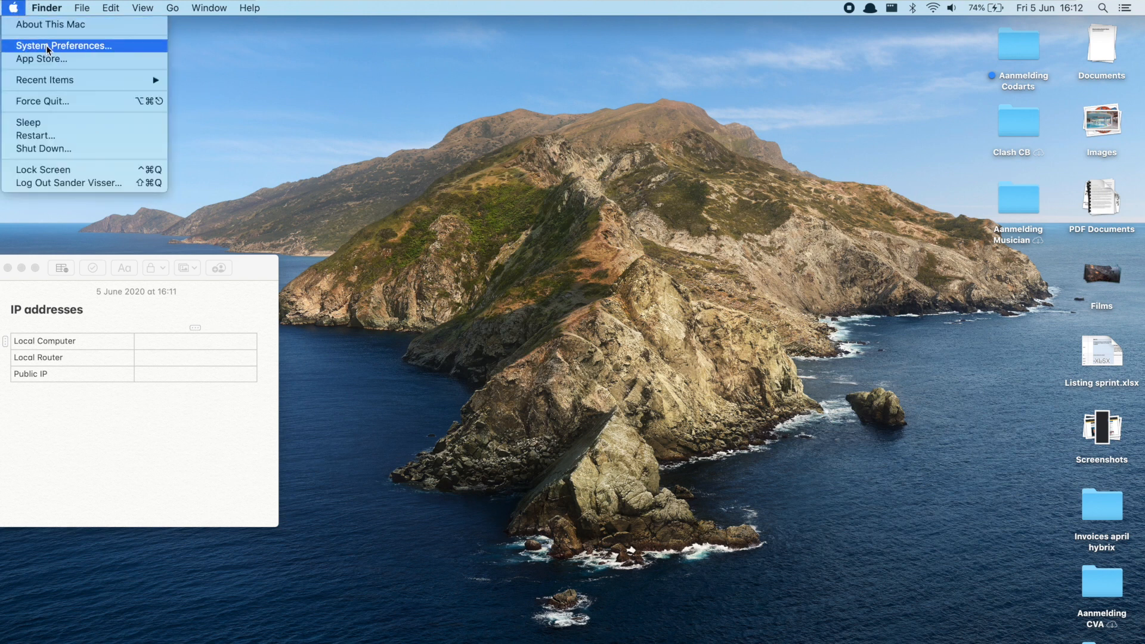
Reveal the Mac's TCP/IP details: IPv4 192.168.2.90 and router 192.168.2.254.
click(64, 45)
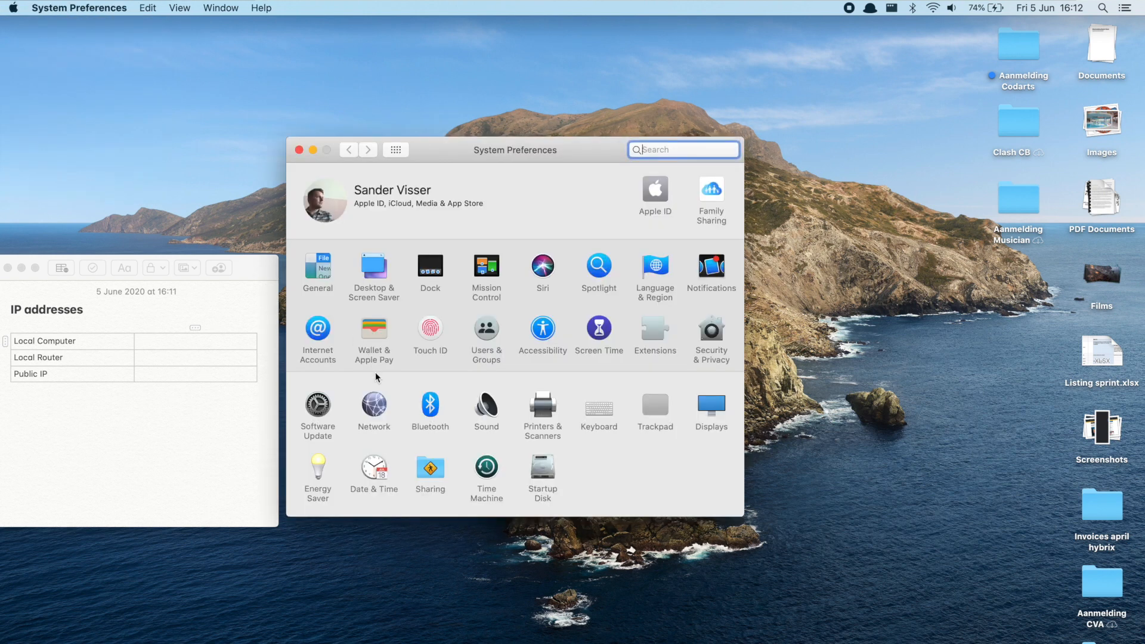
click(373, 407)
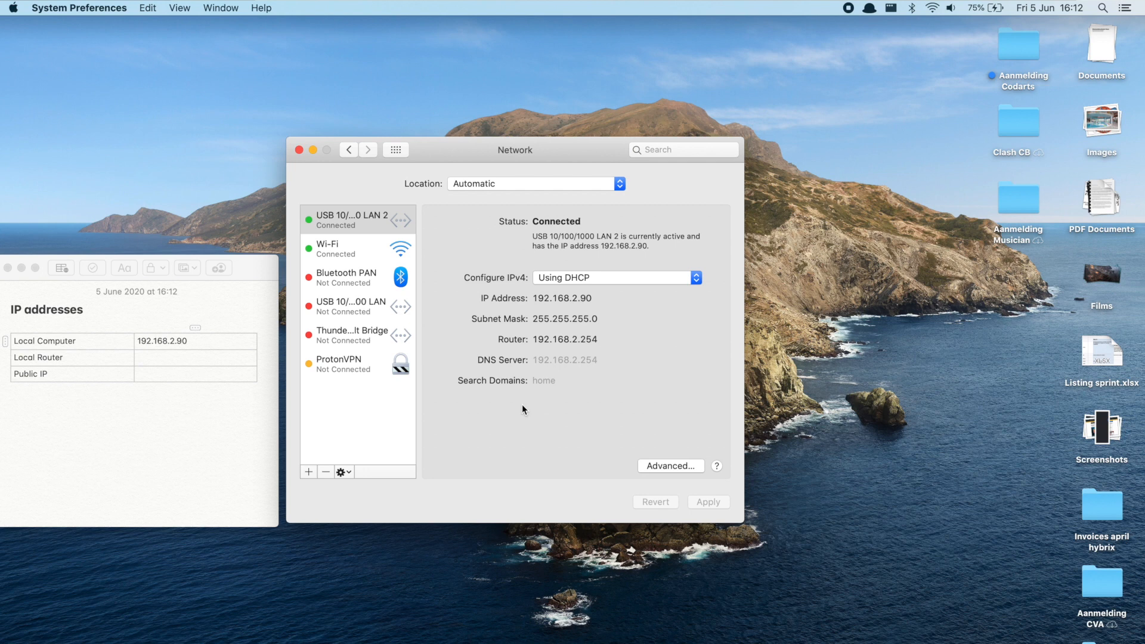
click(669, 466)
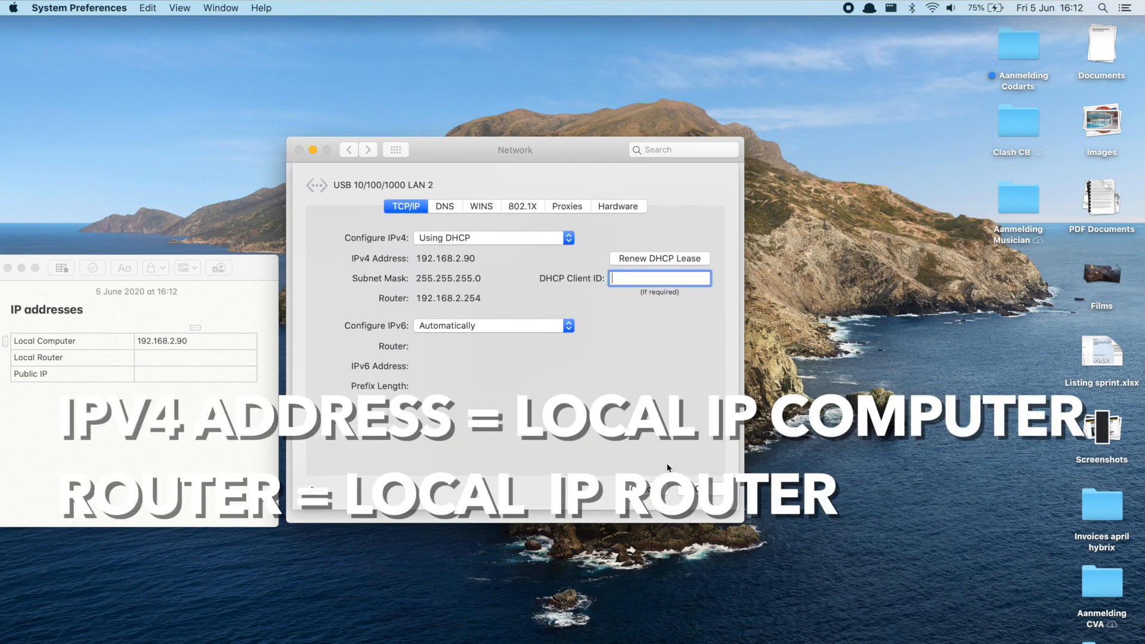
mouse_move(431, 270)
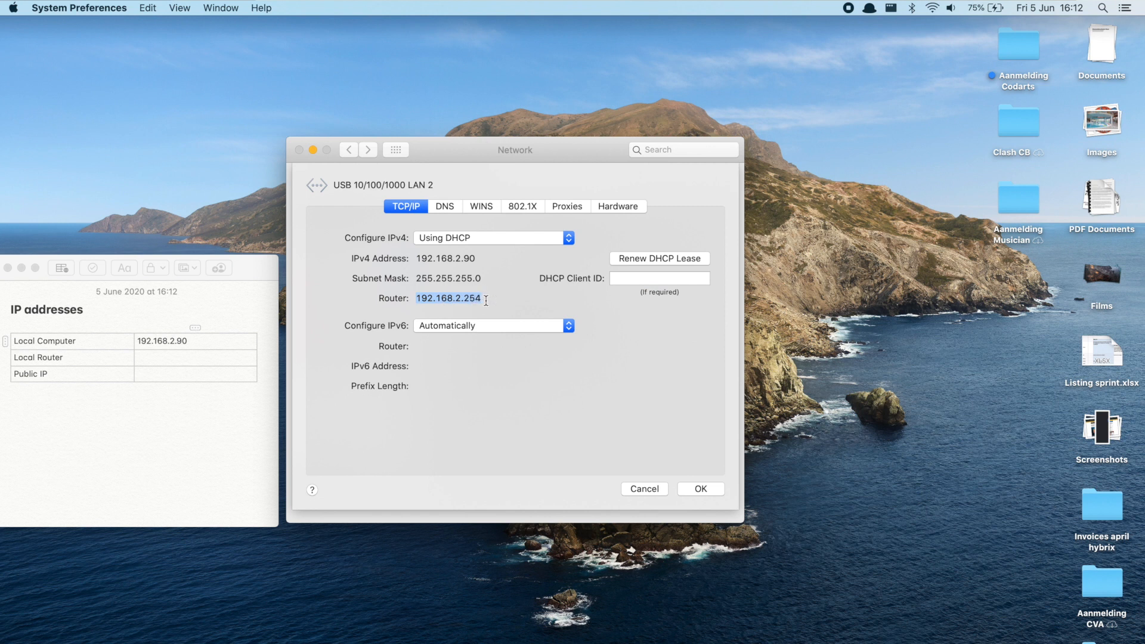
click(165, 357)
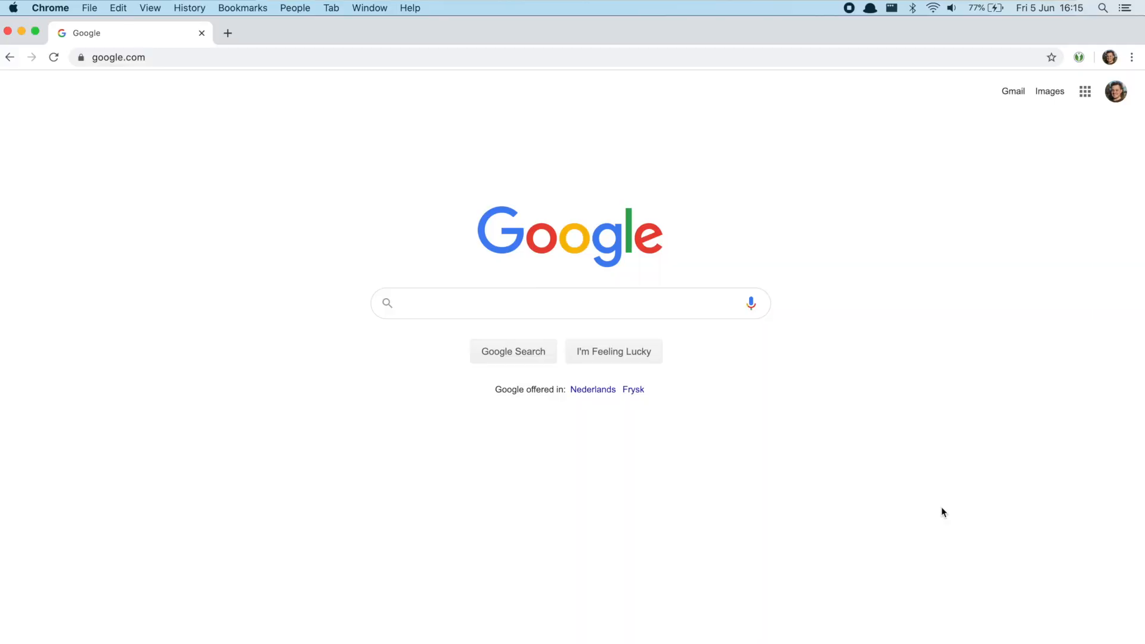
Search Google for "what is my ip" to find the public IP address.
text(what is)
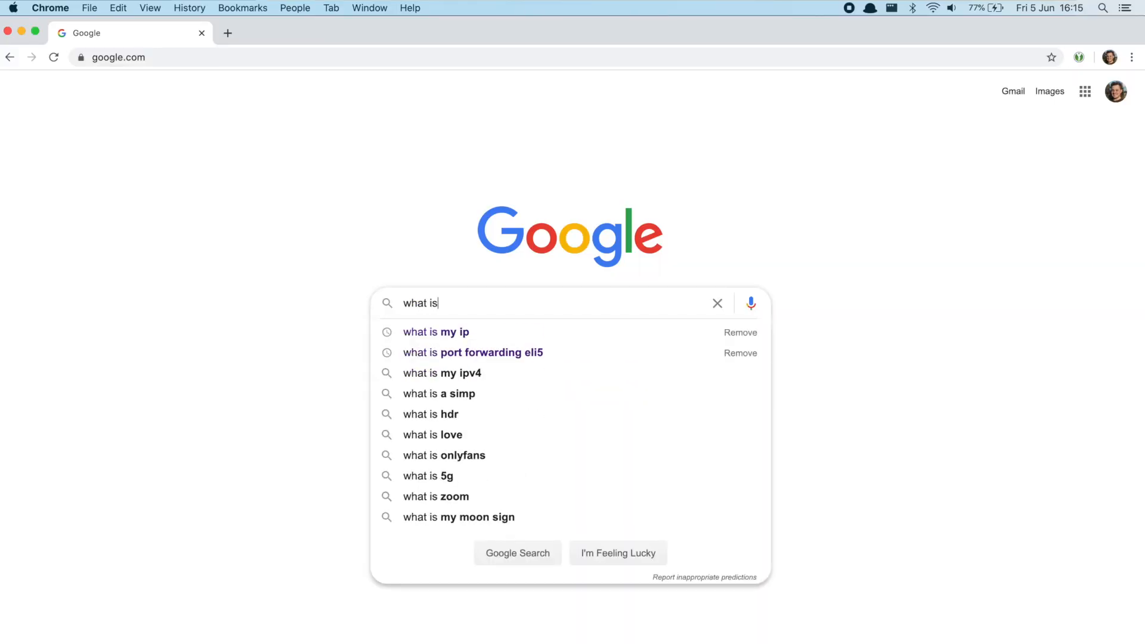
click(435, 332)
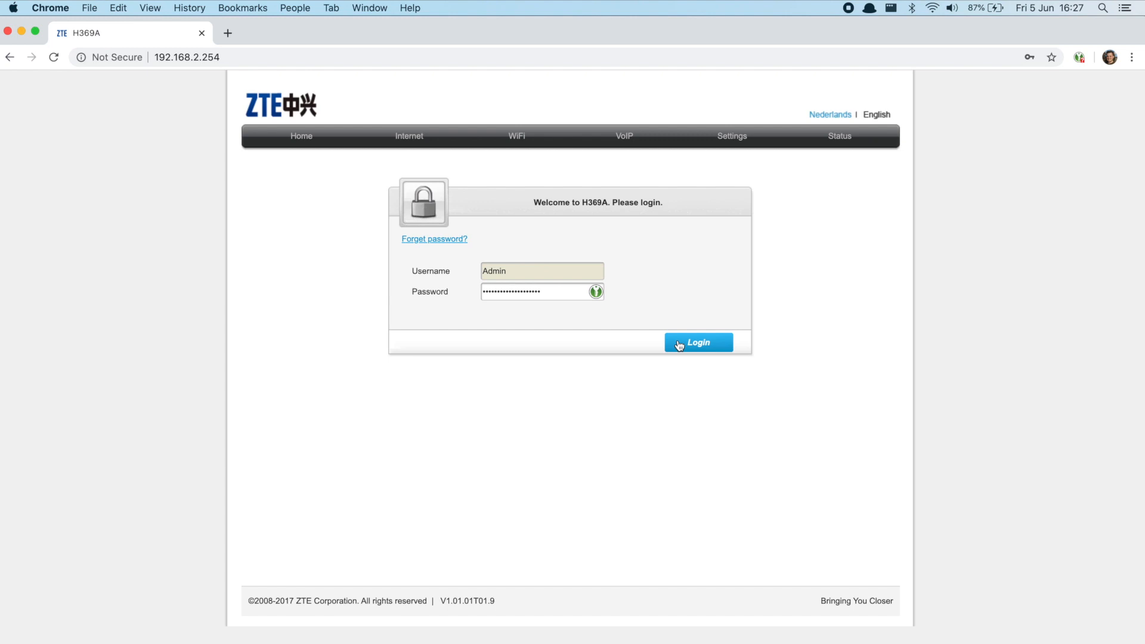
Log in to the router and reach IPv4 port forwarding with Application Configuration expanded.
click(696, 342)
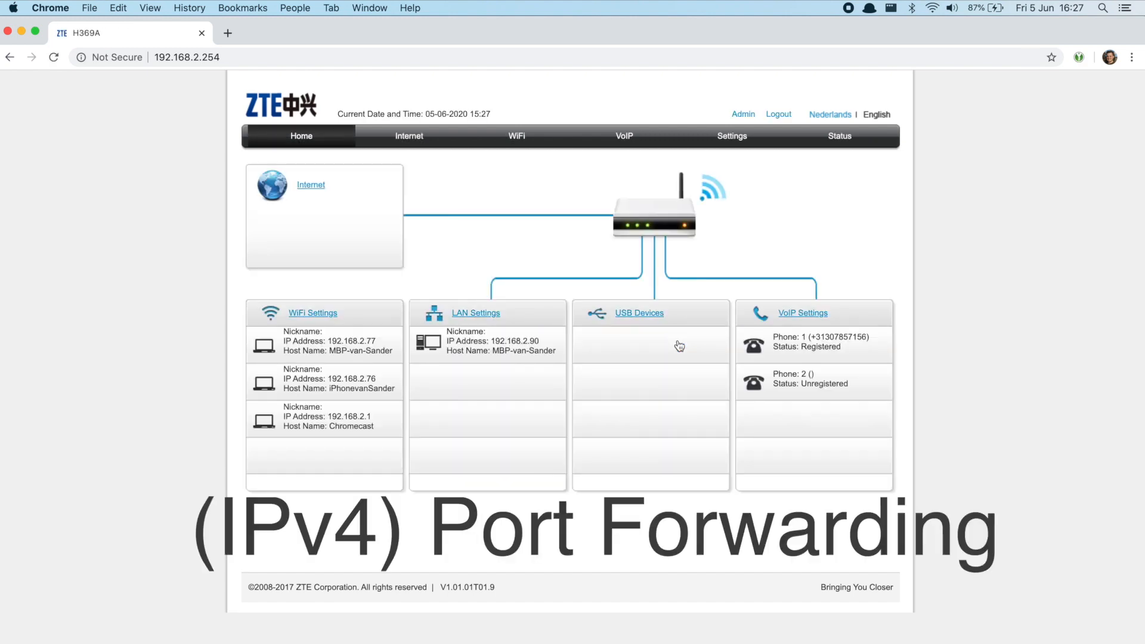
mouse_move(743, 133)
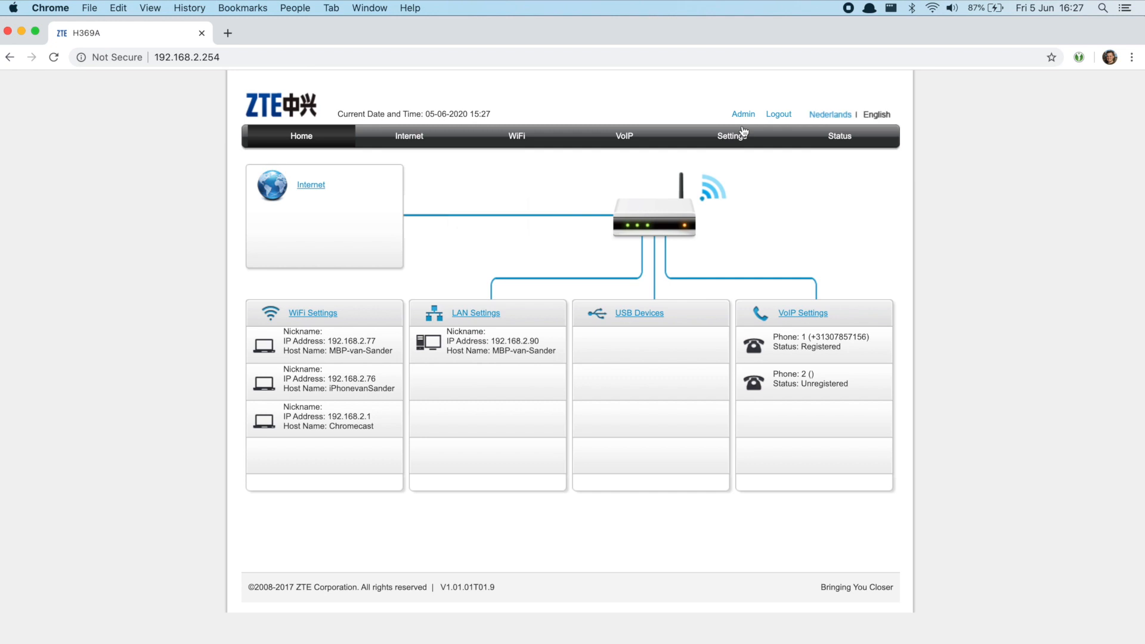
click(731, 136)
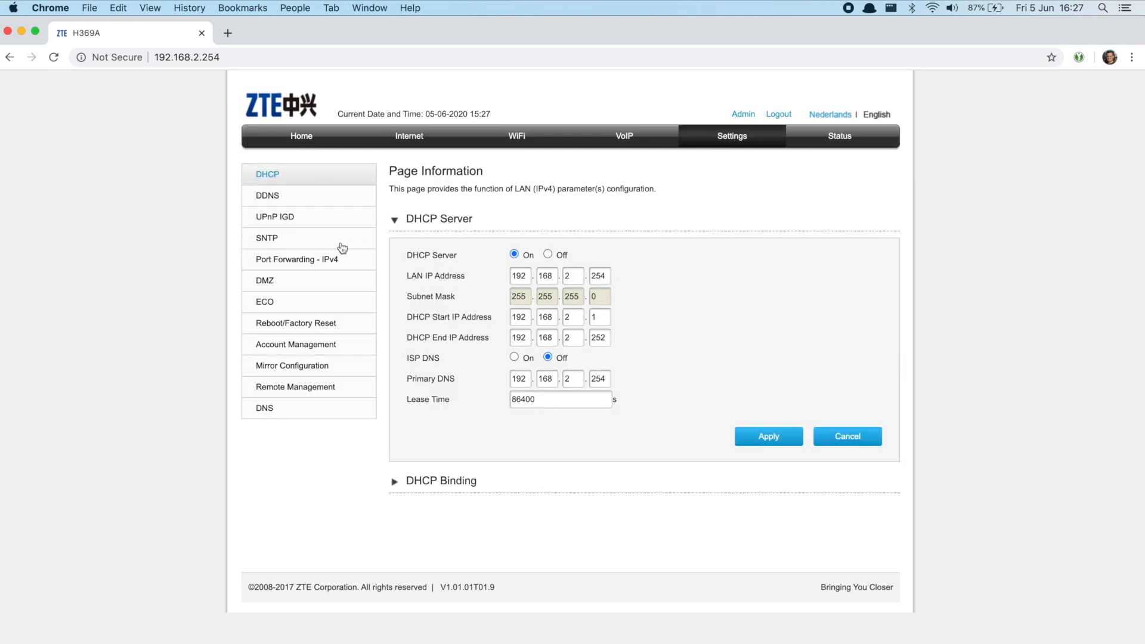
click(297, 258)
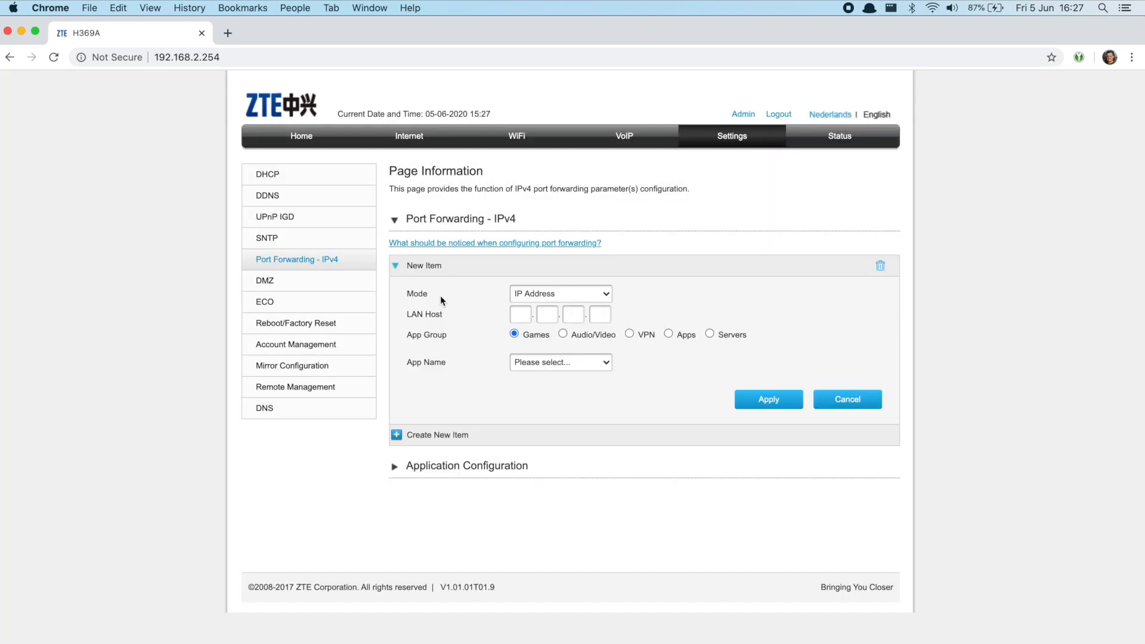
mouse_move(485, 408)
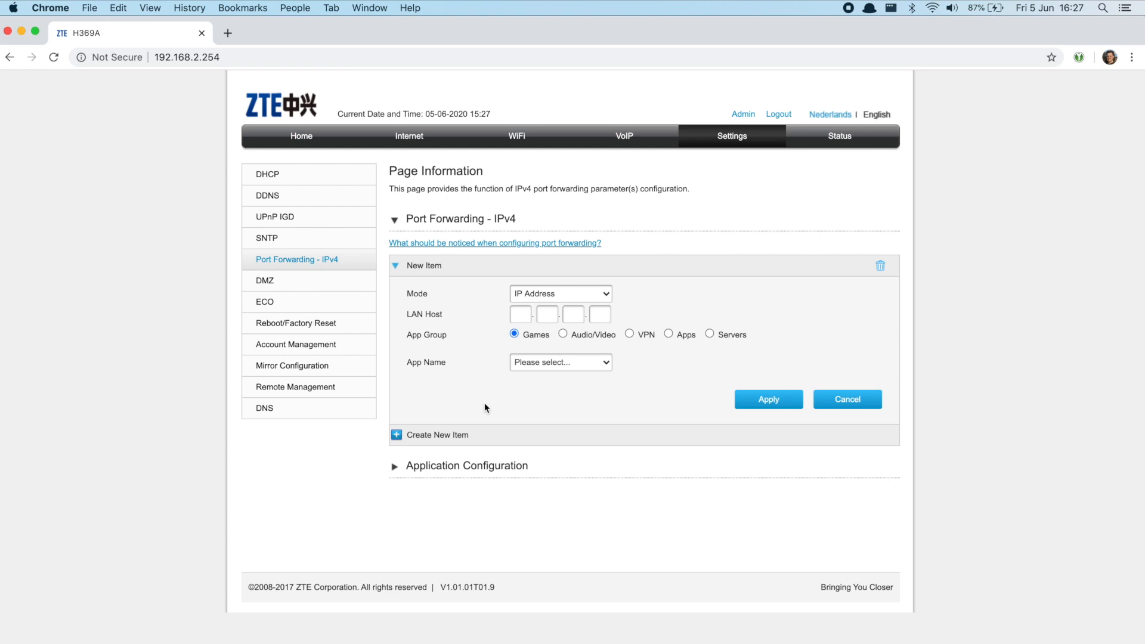
click(395, 465)
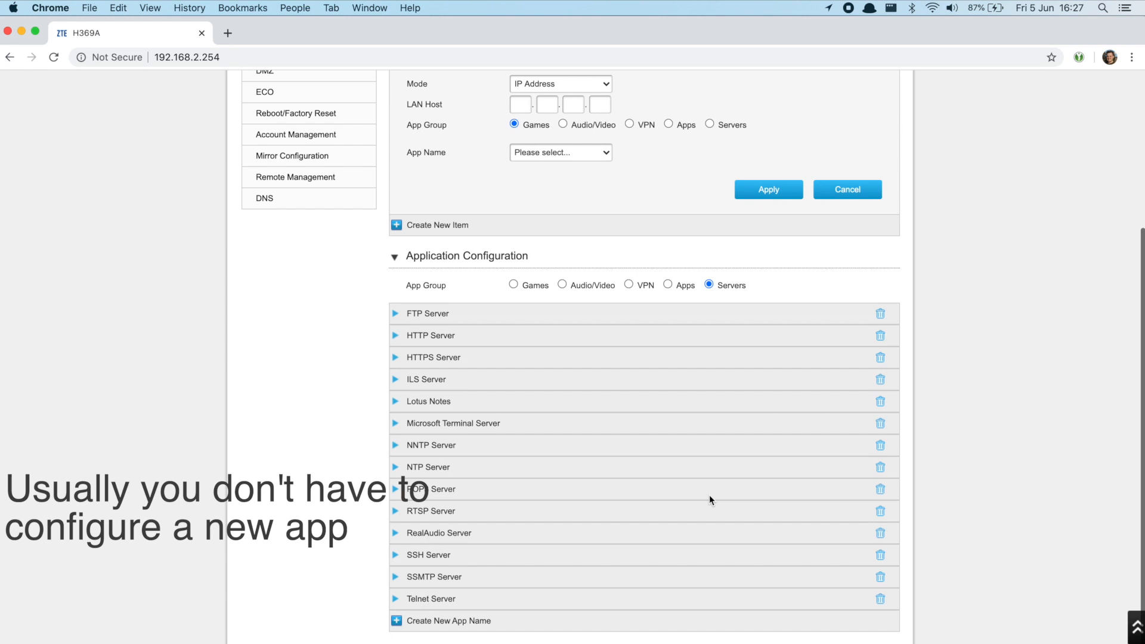
Create a new port forwarding application named Jamulus.
click(449, 620)
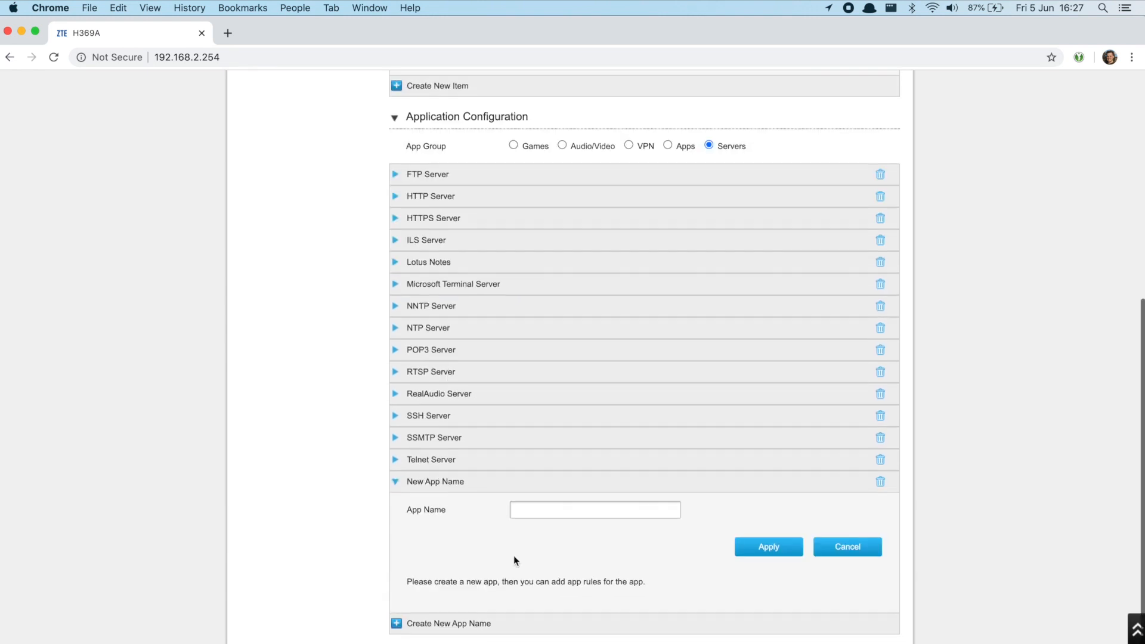
text(Jamulus)
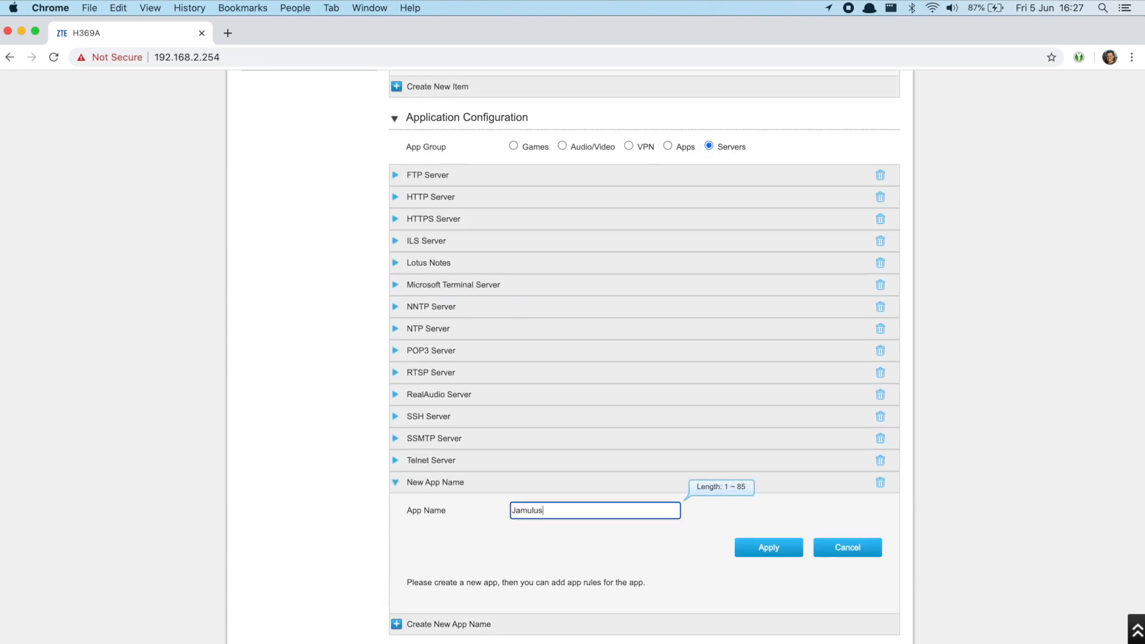
click(767, 547)
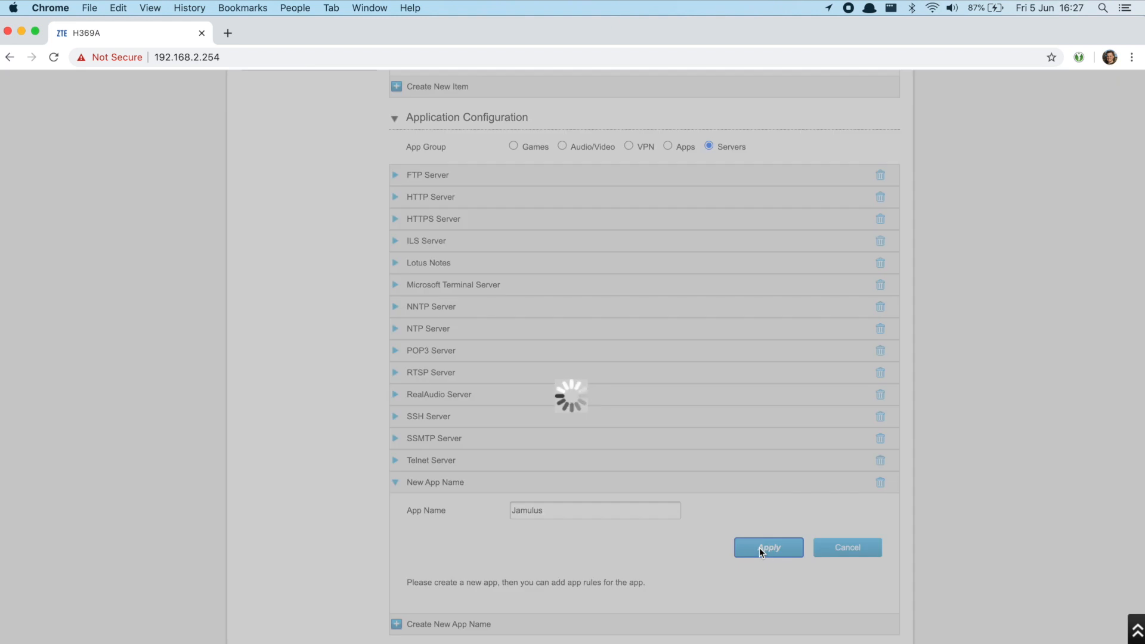
Add a UDP rule forwarding port 22124 to 22124 for the Jamulus application.
click(767, 547)
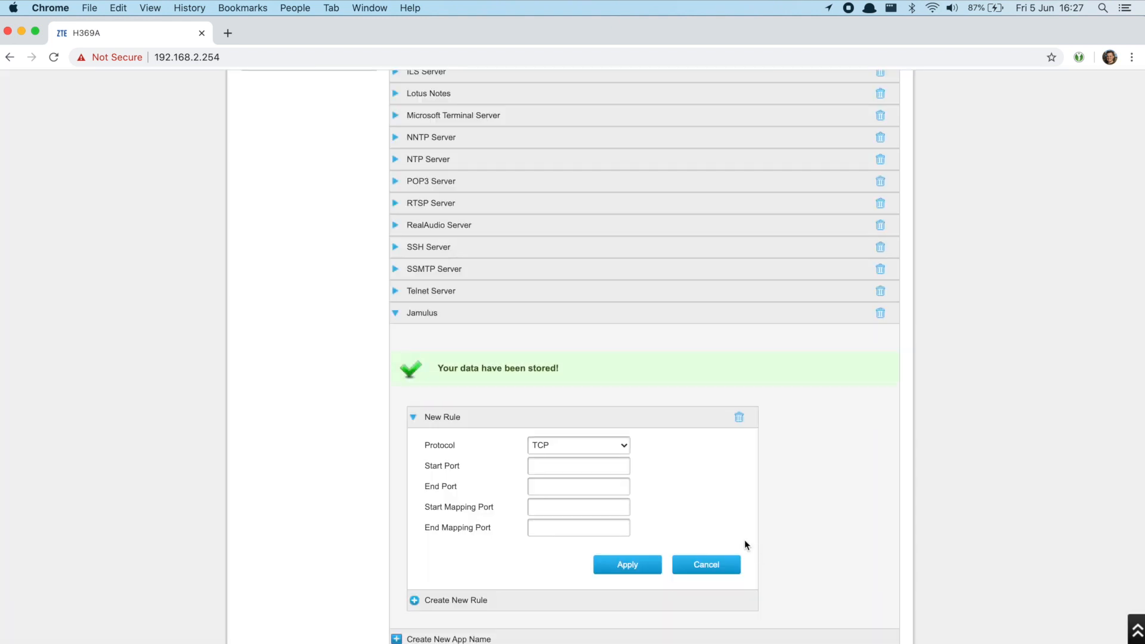
click(577, 445)
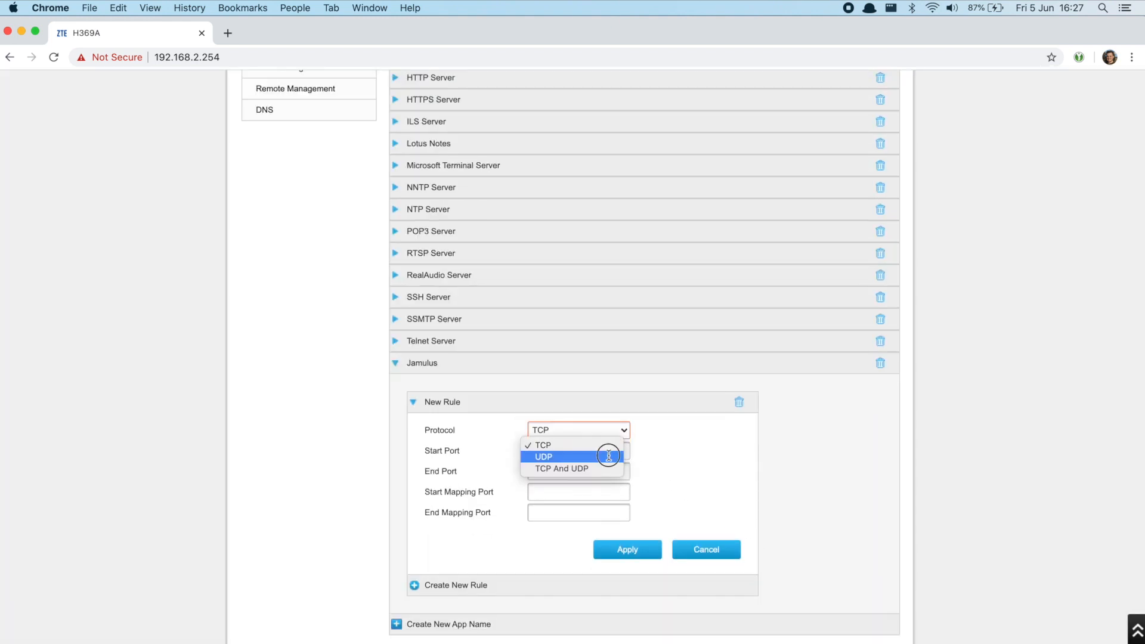
click(541, 457)
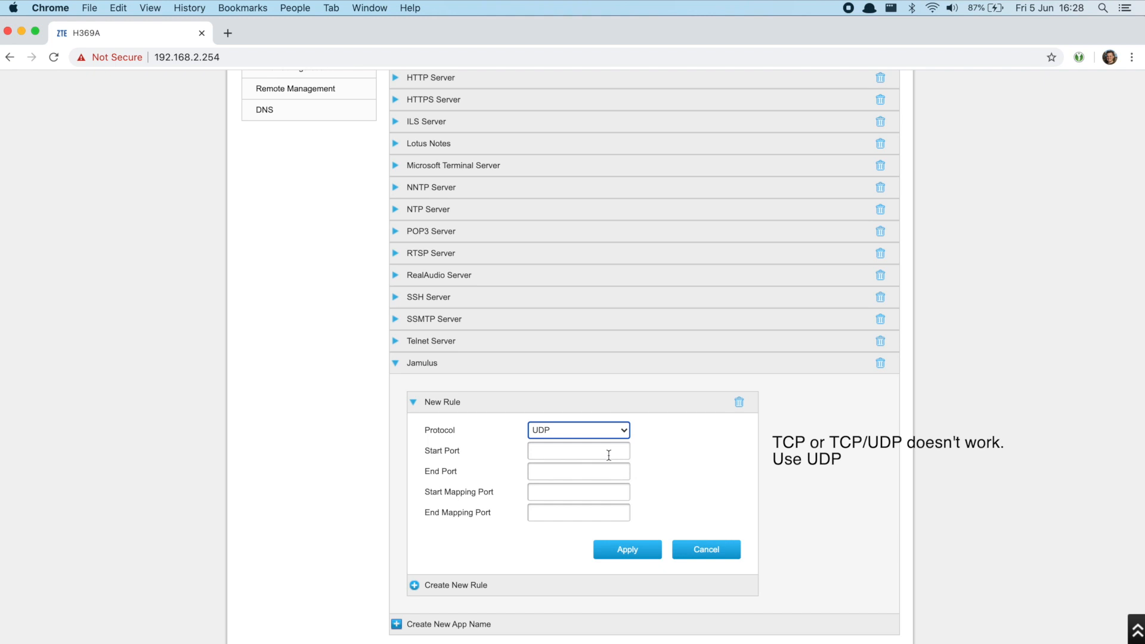
click(577, 451)
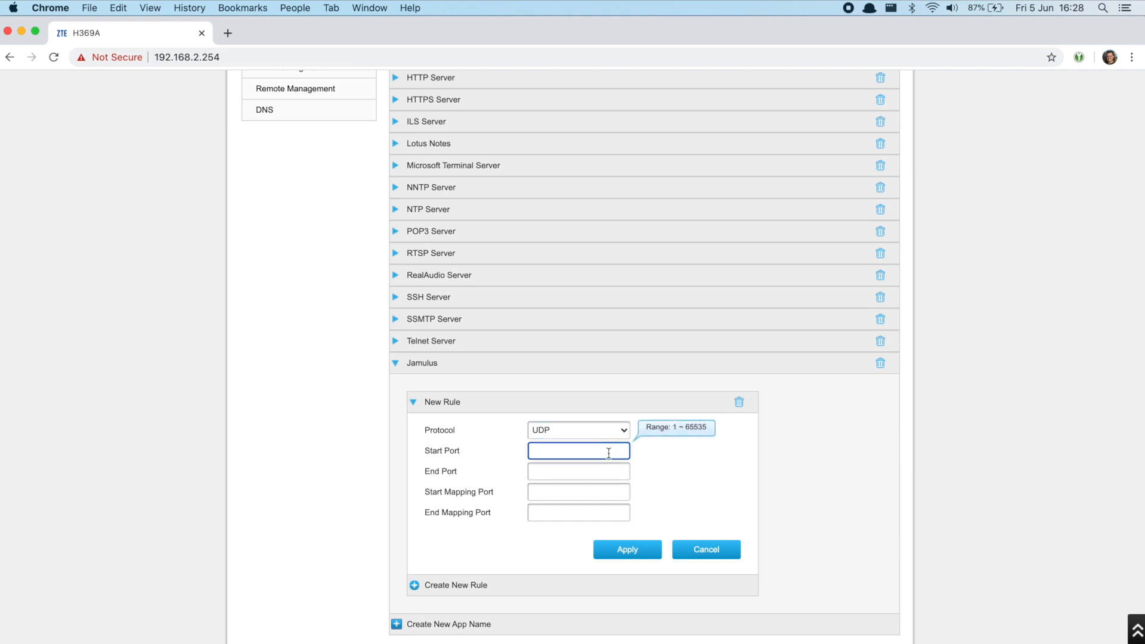
text(22124)
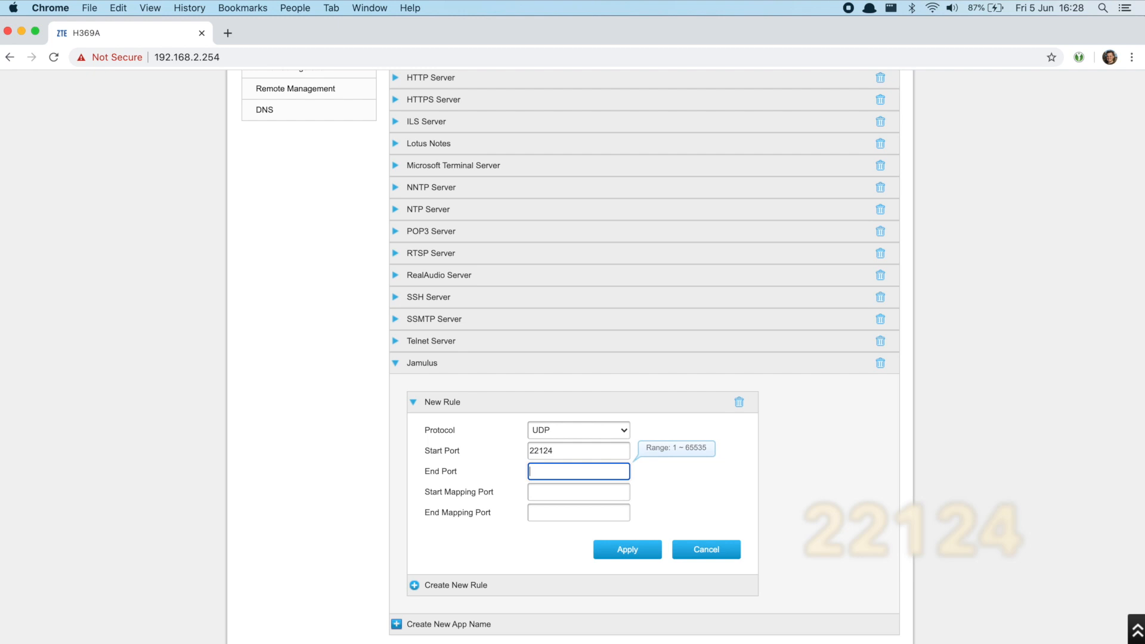
click(626, 549)
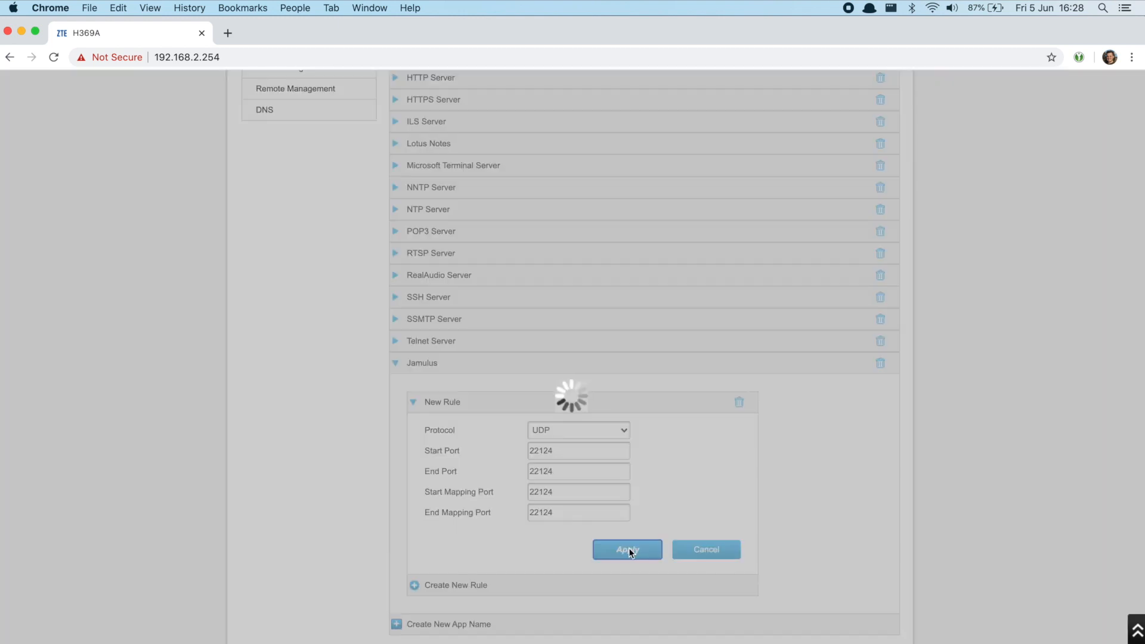
click(626, 549)
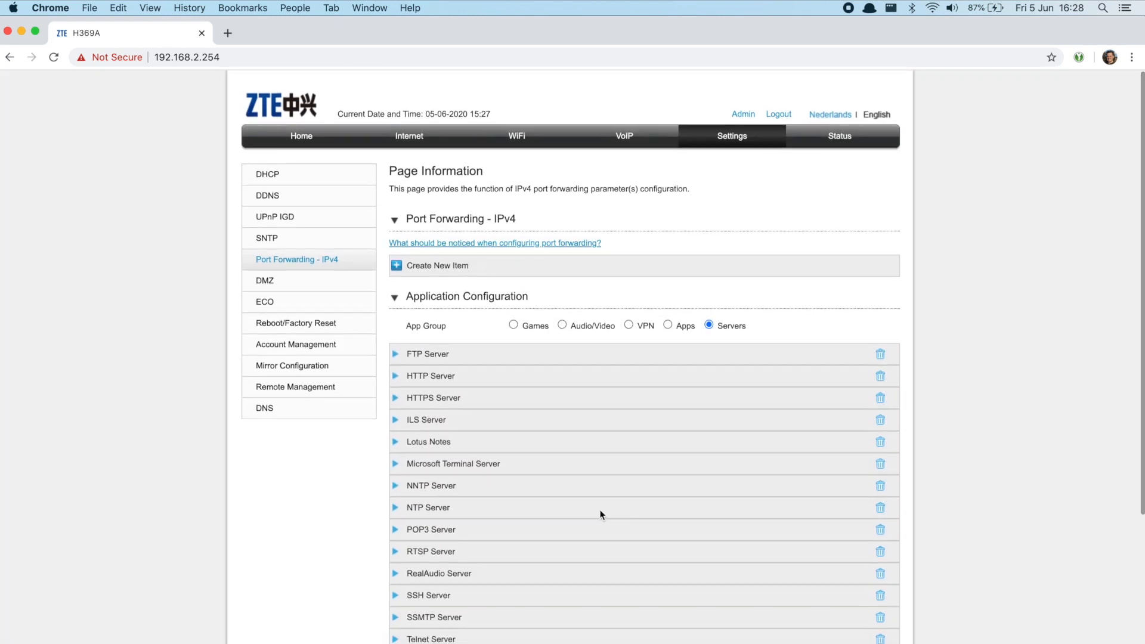
Create a forwarding item sending the Jamulus server app to LAN host 192.168.2.90.
click(436, 265)
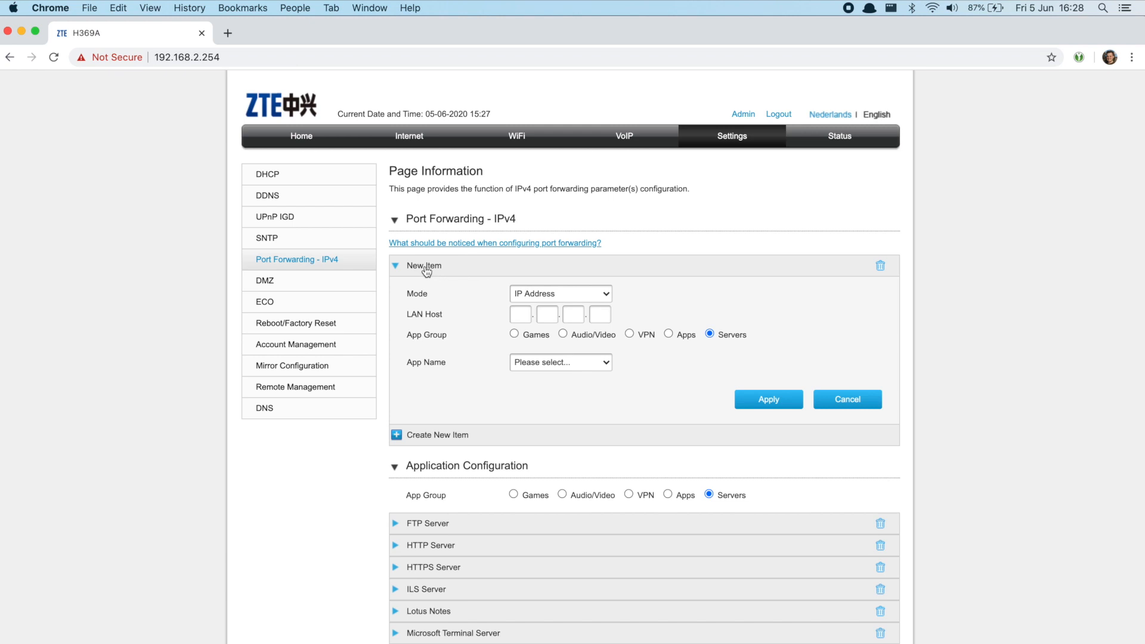
mouse_move(544, 355)
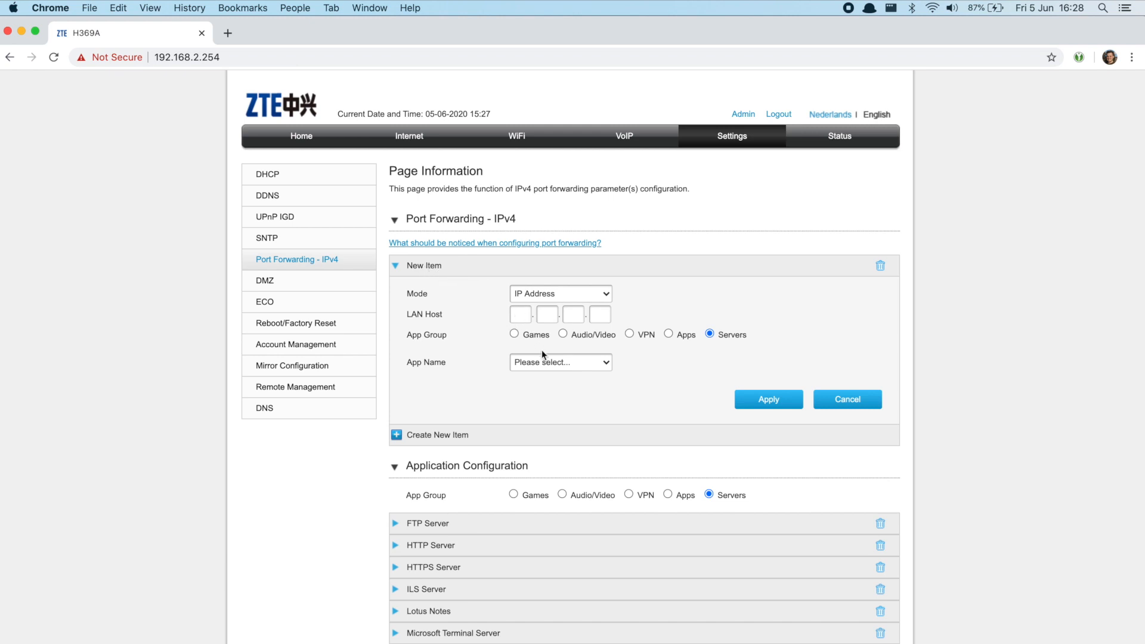
click(561, 361)
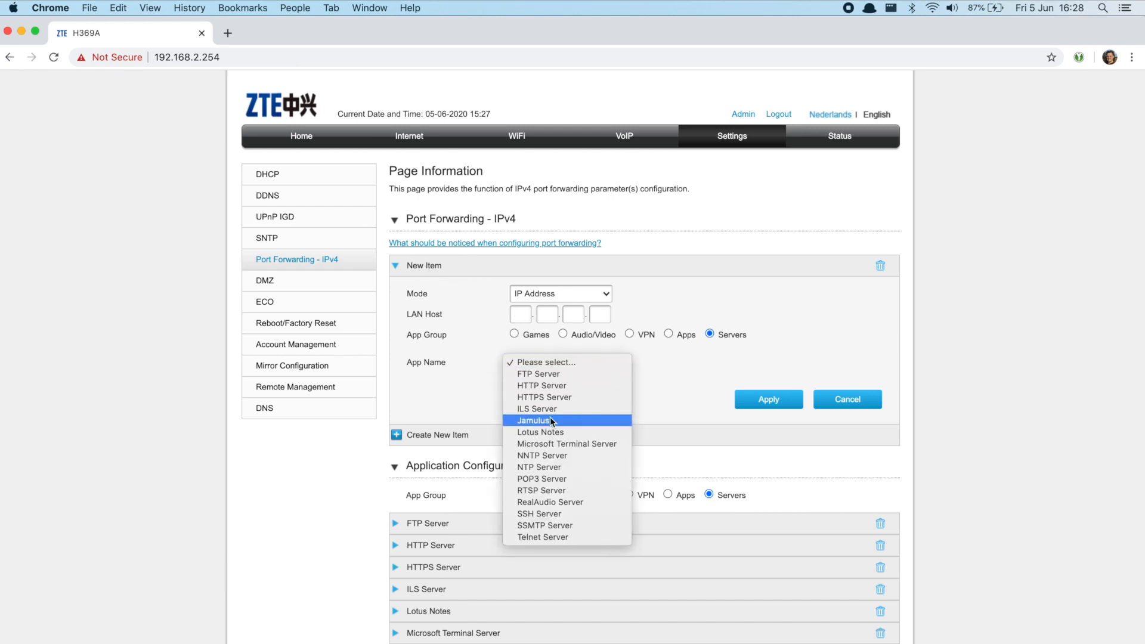
click(533, 420)
text(16)
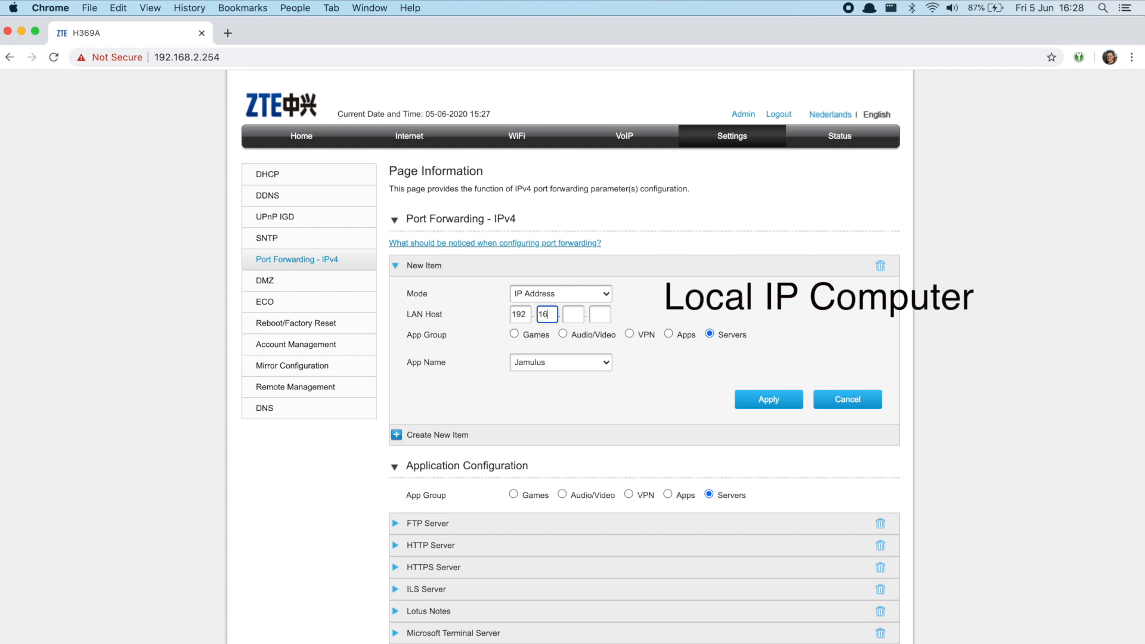
click(767, 399)
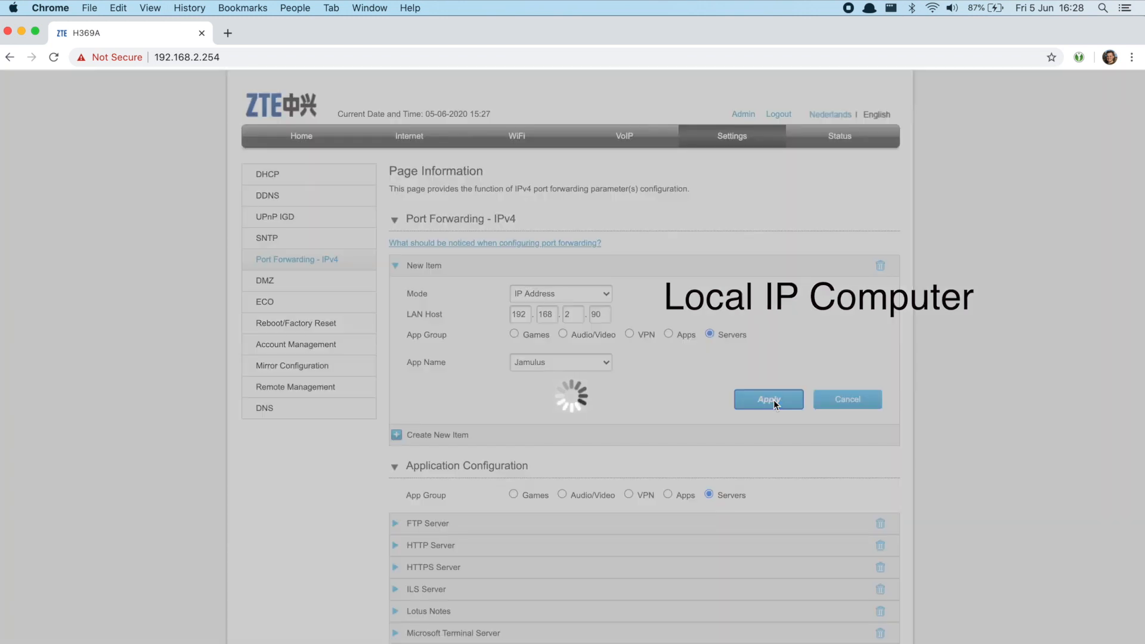
click(767, 400)
text(j)
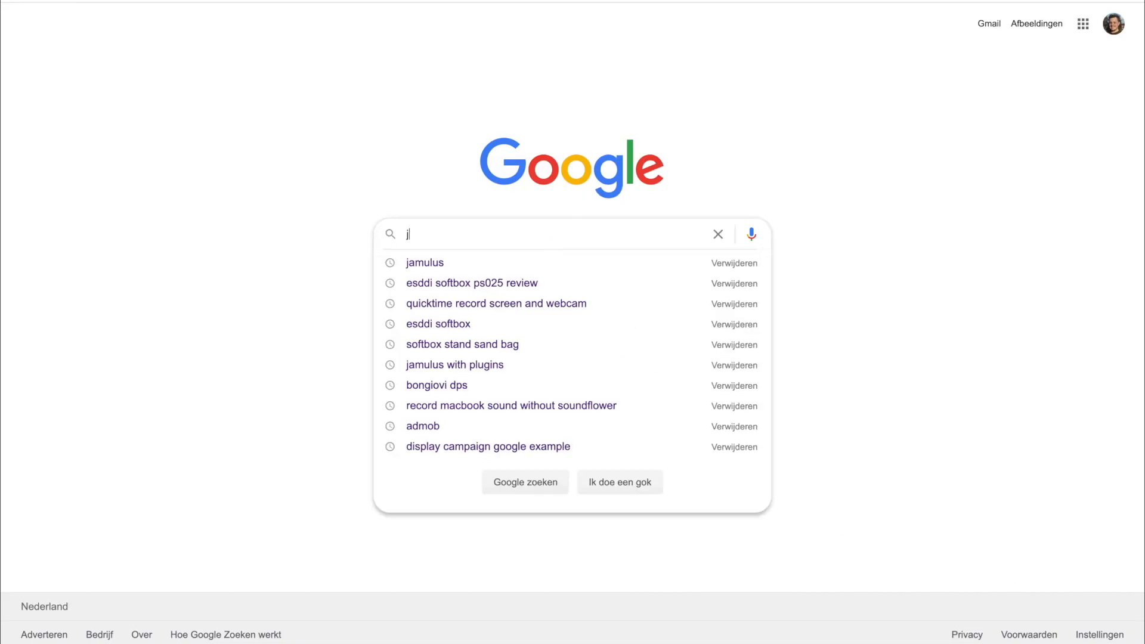
Find Jamulus via Google, download the macOS installer from SourceForge and agree to its license.
click(425, 263)
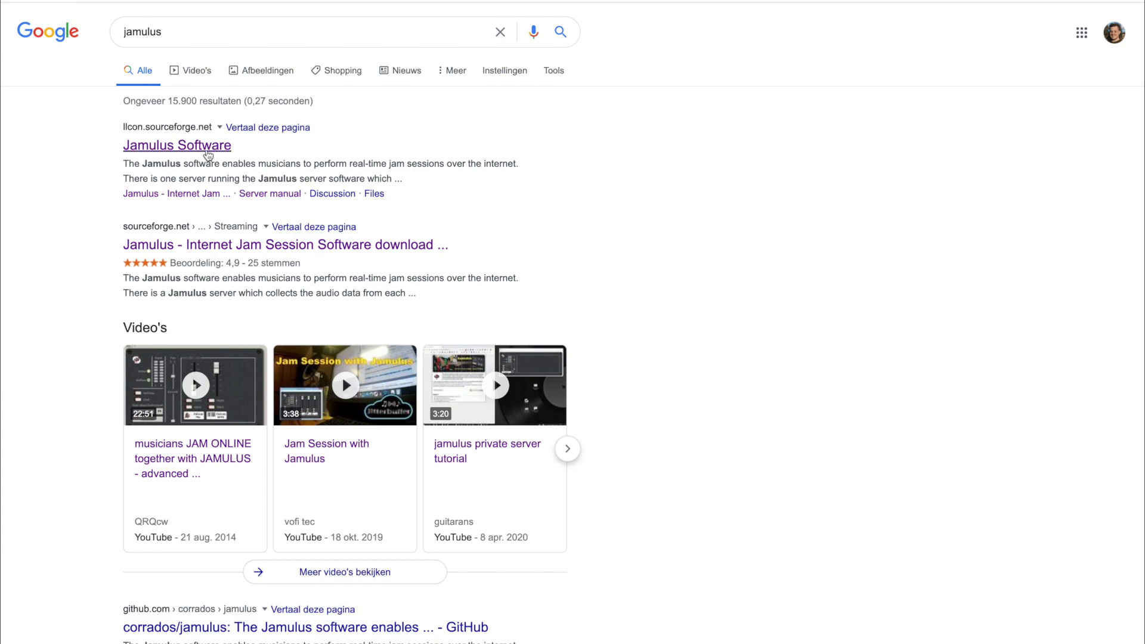
click(285, 244)
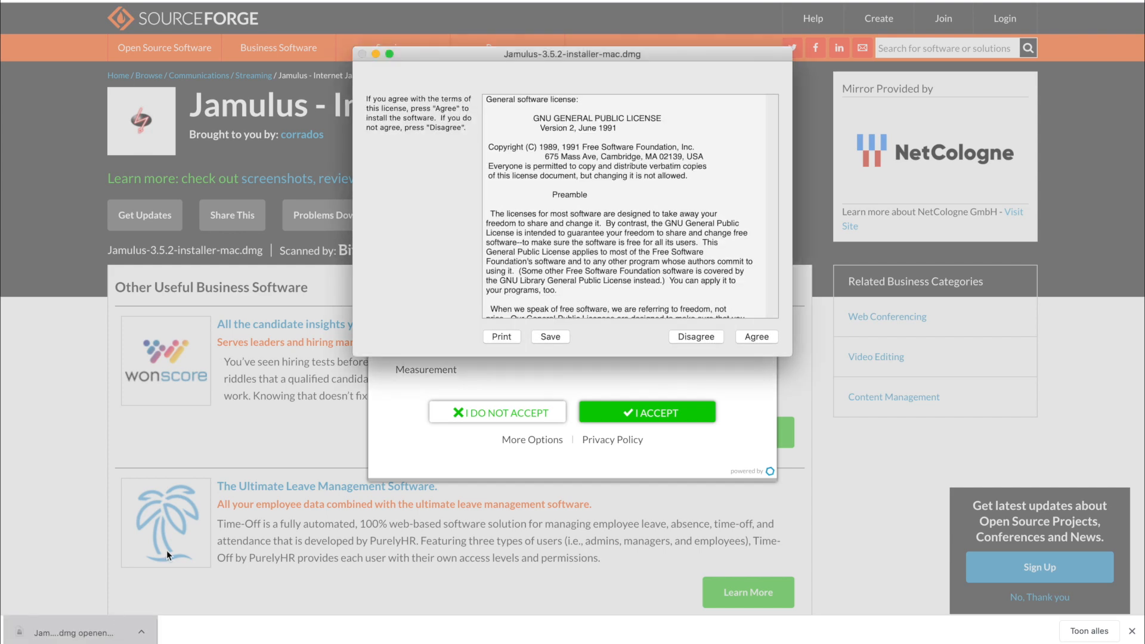
click(756, 336)
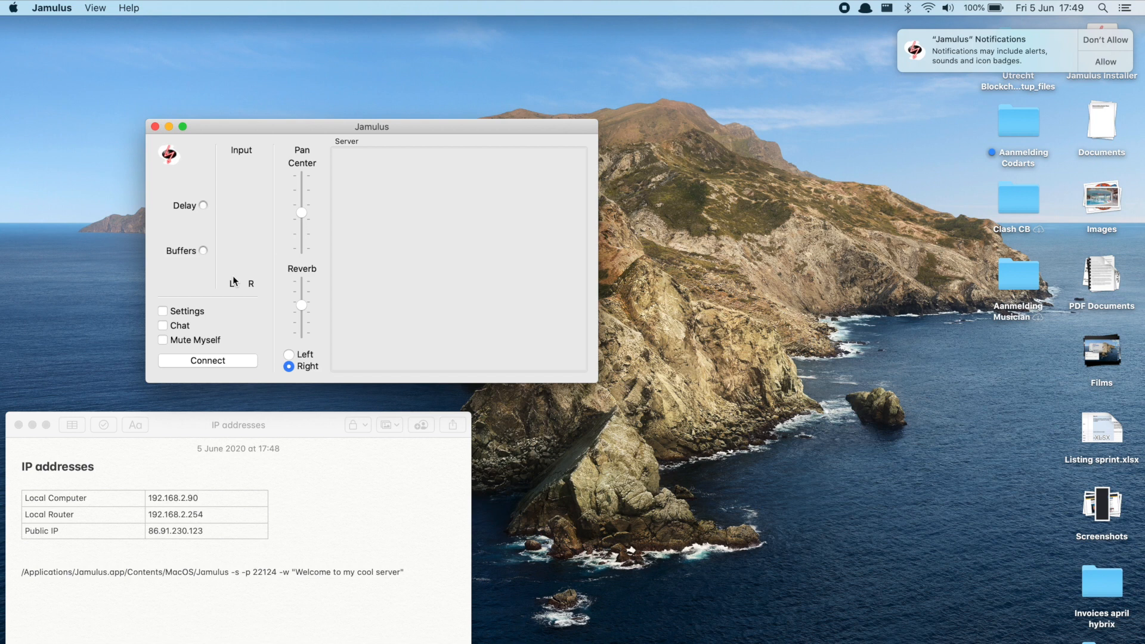
Run Jamulus from Terminal as a server on port 22124 with welcome message "Welcome to my cool server".
text(terminal)
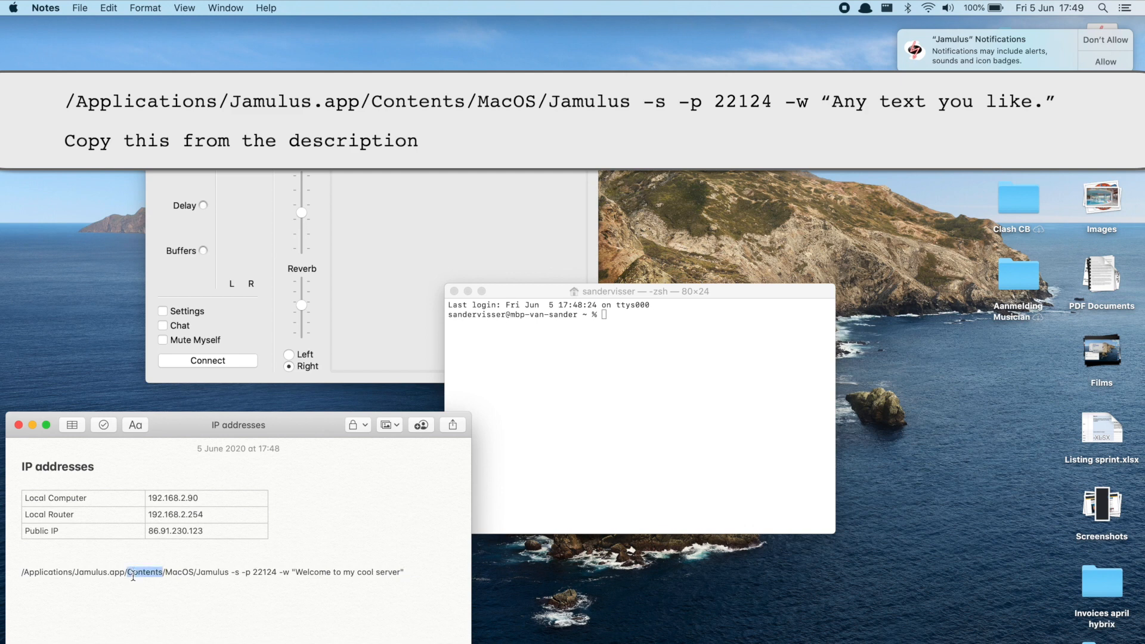
triple_click(212, 571)
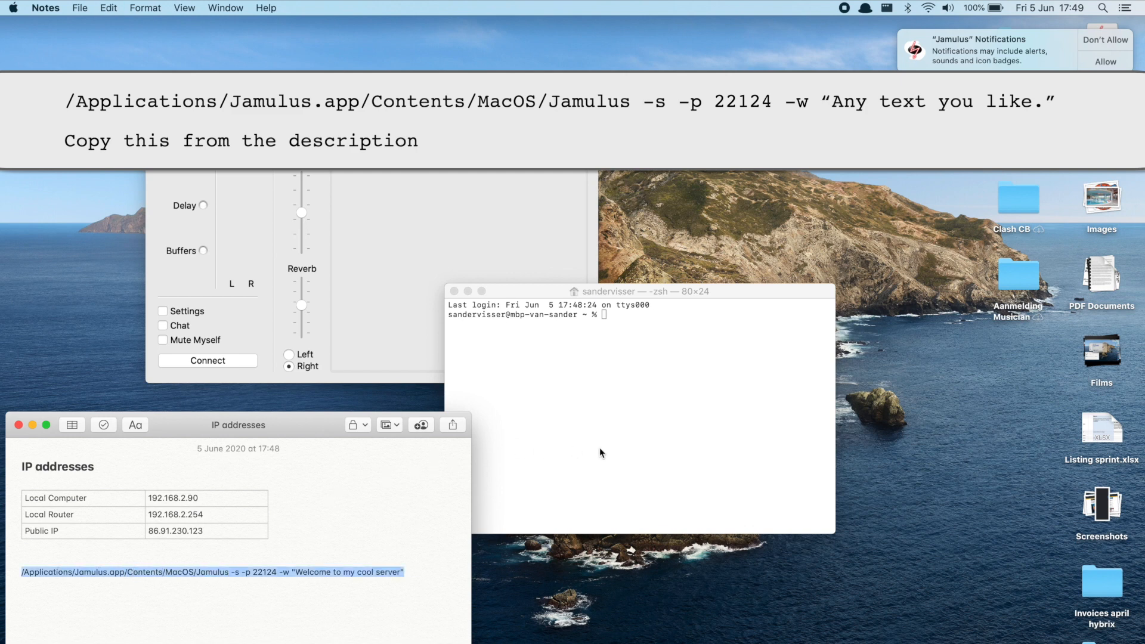
click(599, 450)
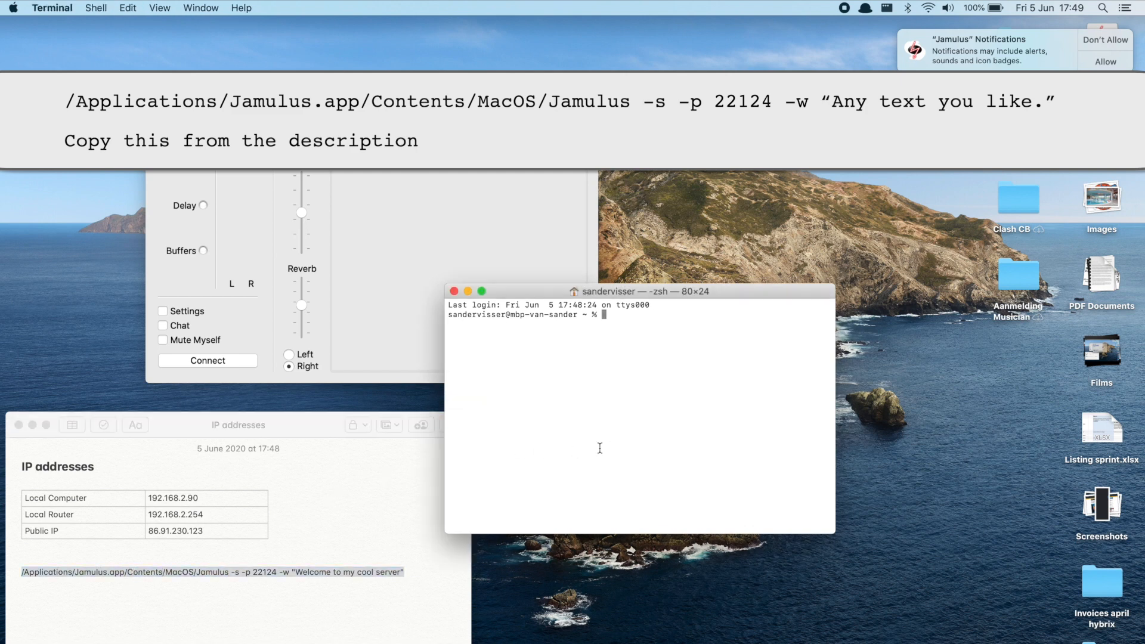
text(/Applications/Jamulus.app/Contents/MacOS/Jamulus -s -p 22124 -w "Welcome to my cool server")
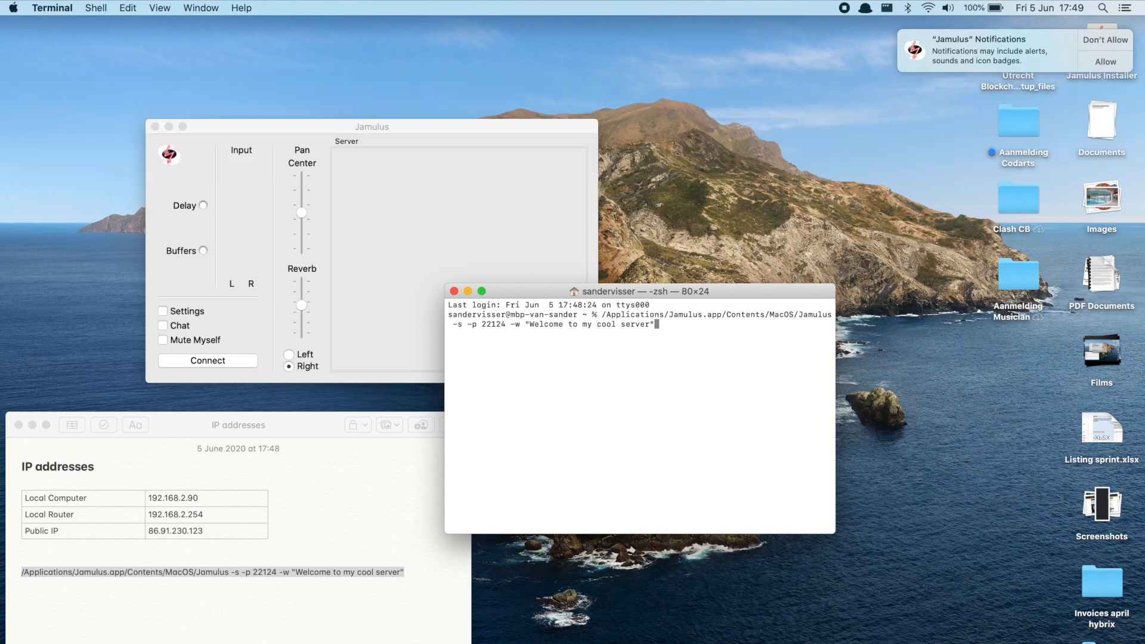
key(Return)
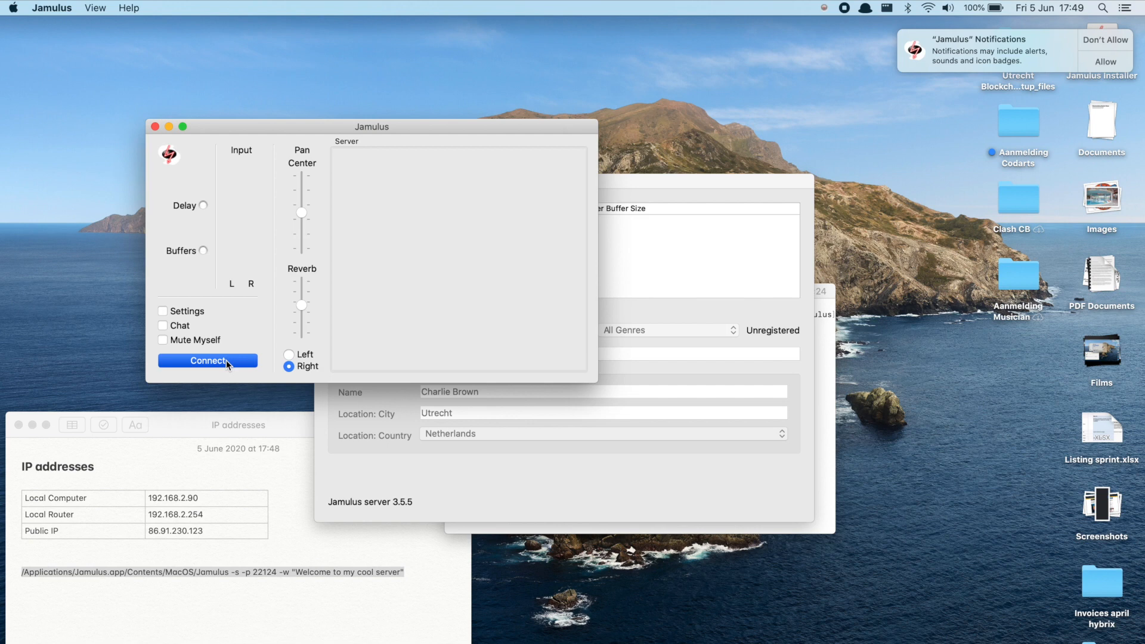
Connect the Jamulus client to the local server 127.0.0.1 and allow microphone access.
click(208, 361)
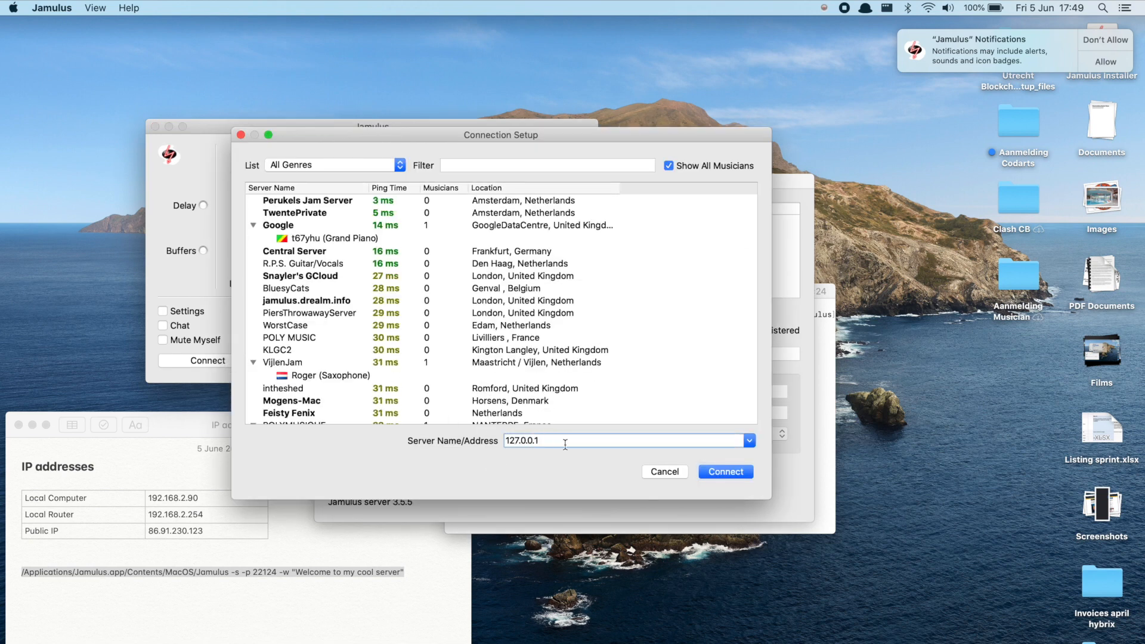
click(725, 471)
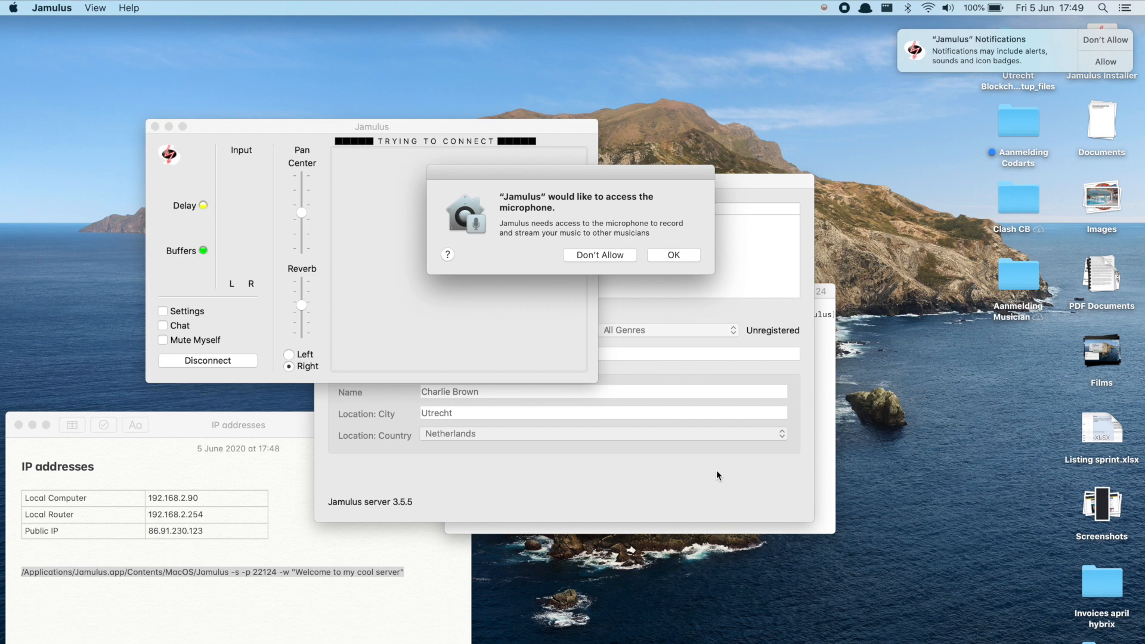
click(671, 255)
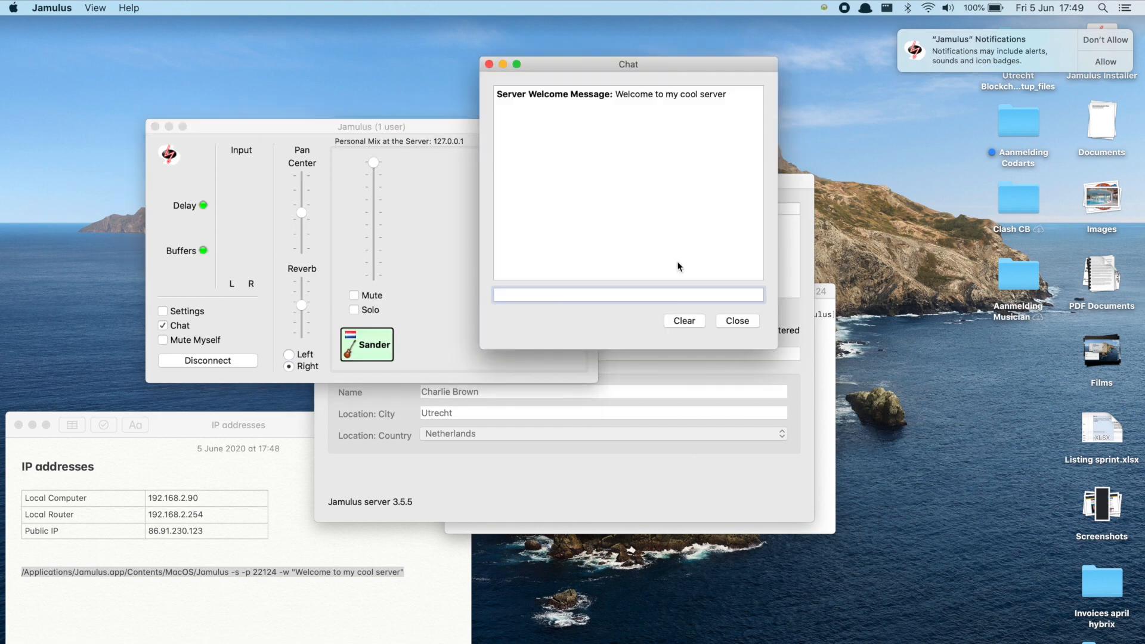
mouse_move(704, 326)
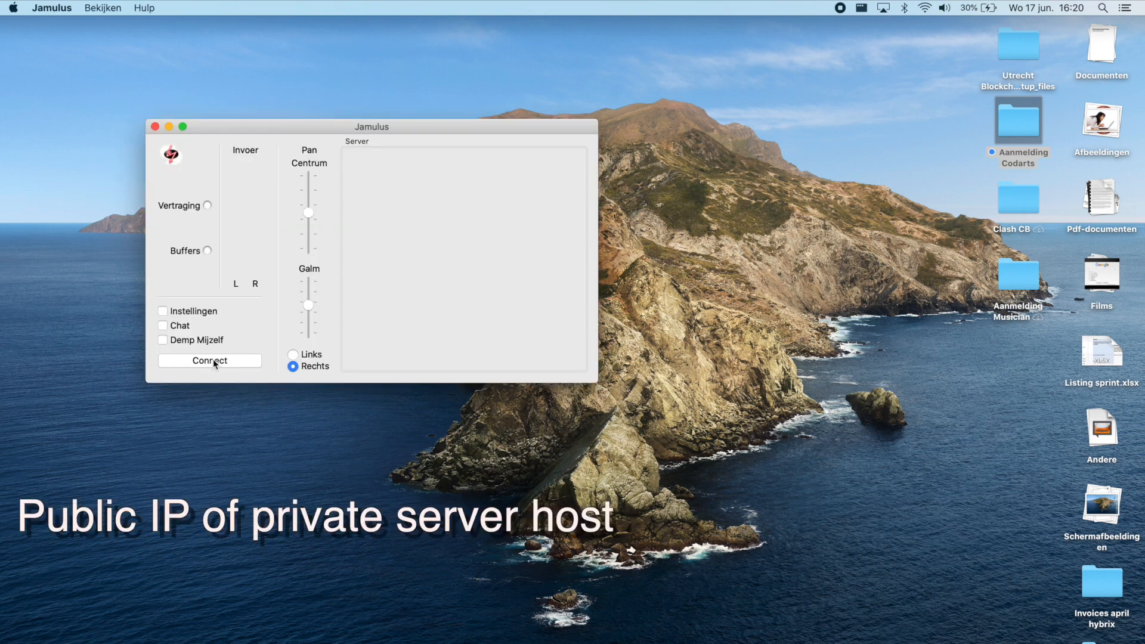
click(210, 361)
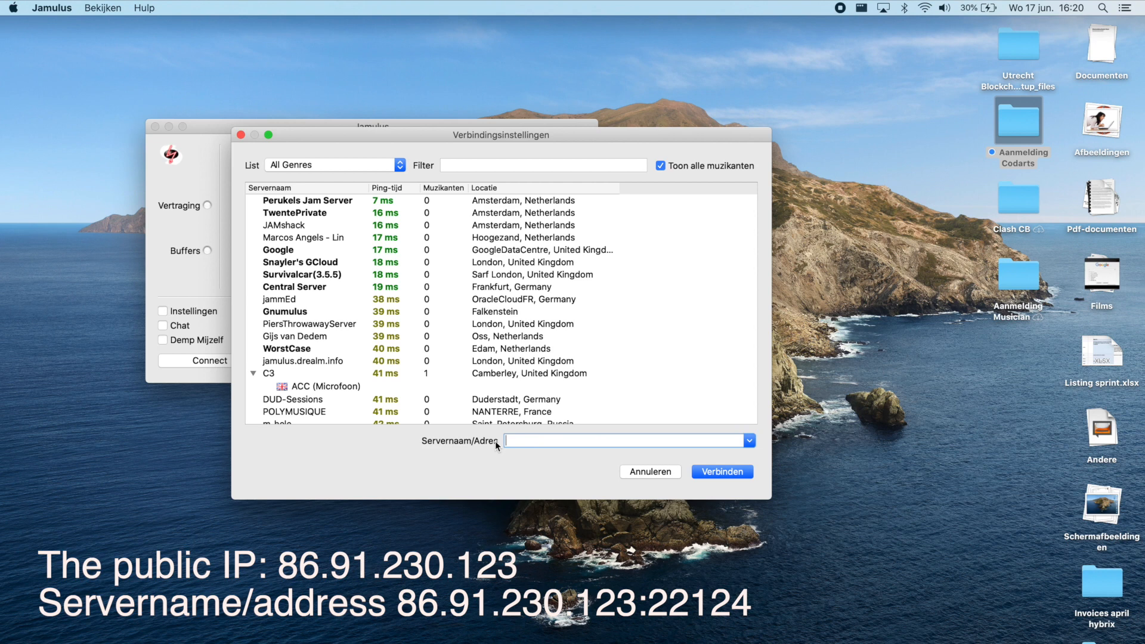
text(86.91.230.123:22124)
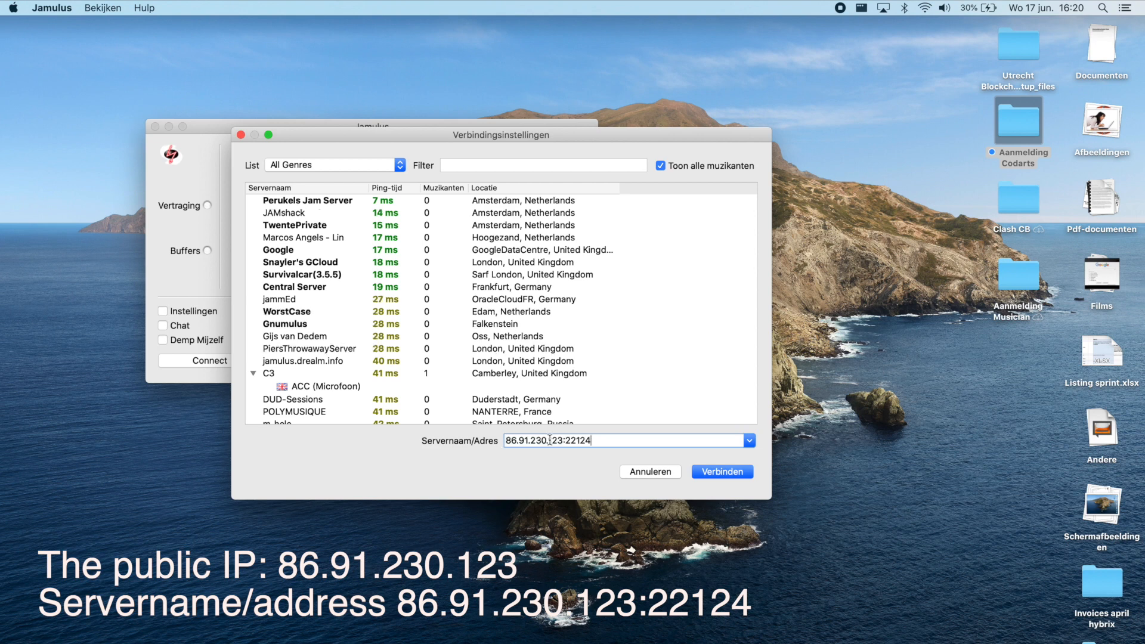
click(722, 471)
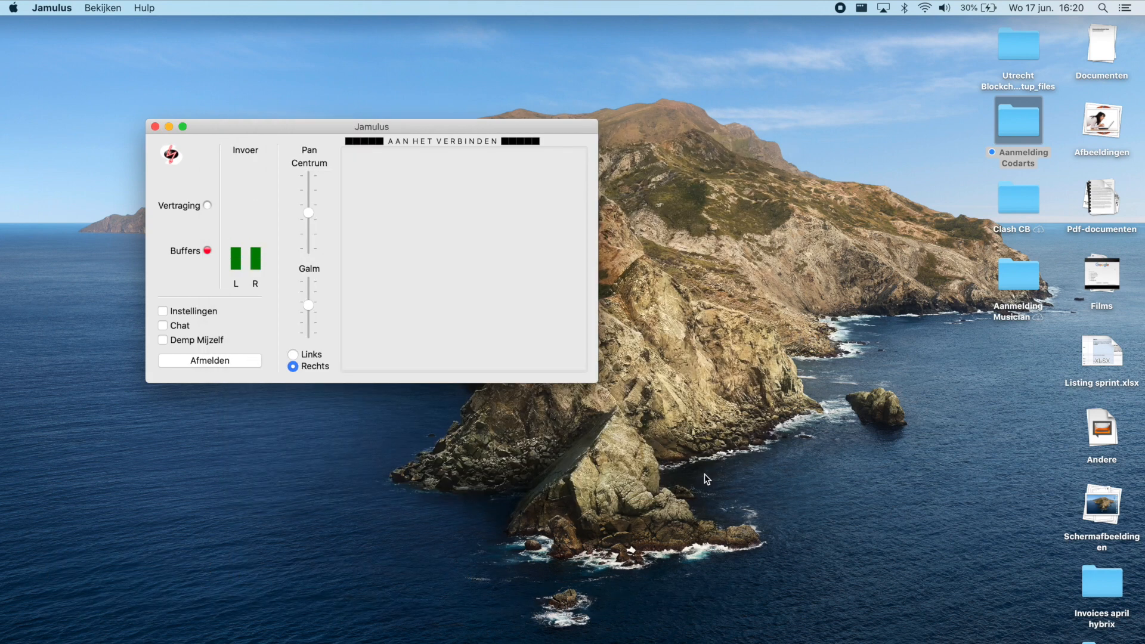